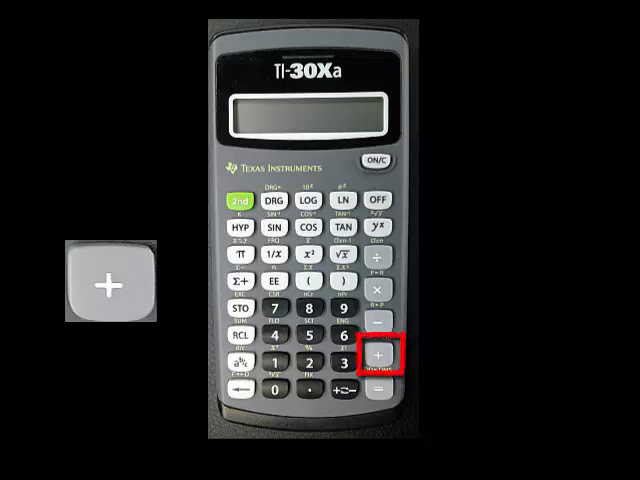
- Move the red highlight and close-up inset from the + key to the +/- sign-change key
{"action": "left_click", "coordinate": [378, 358]}
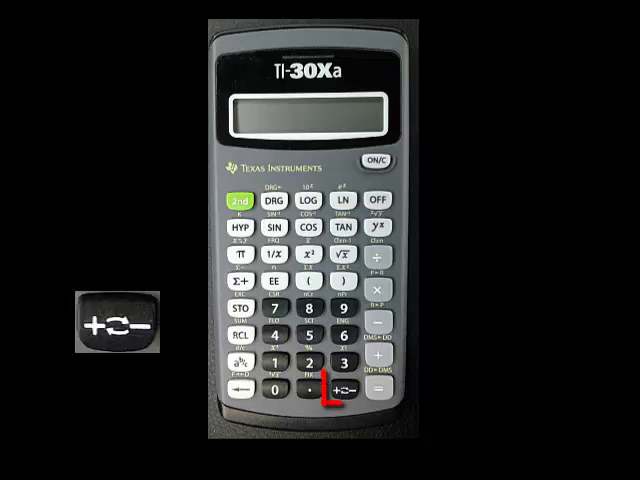
{"action": "left_click", "coordinate": [343, 390]}
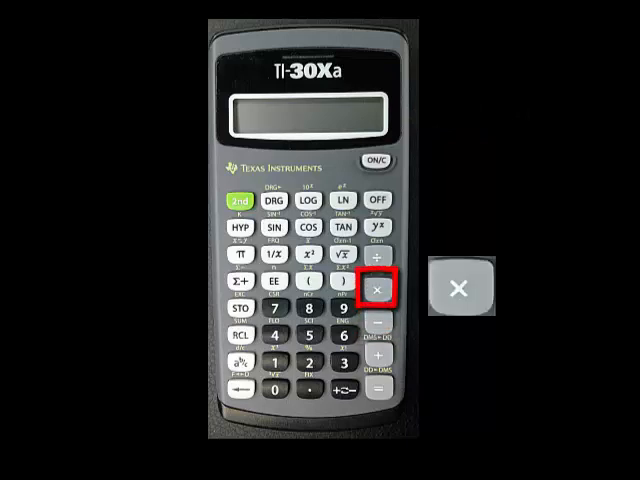
- Move the red box and enlarged inset from the × key to the ÷ key
{"action": "left_click", "coordinate": [378, 262]}
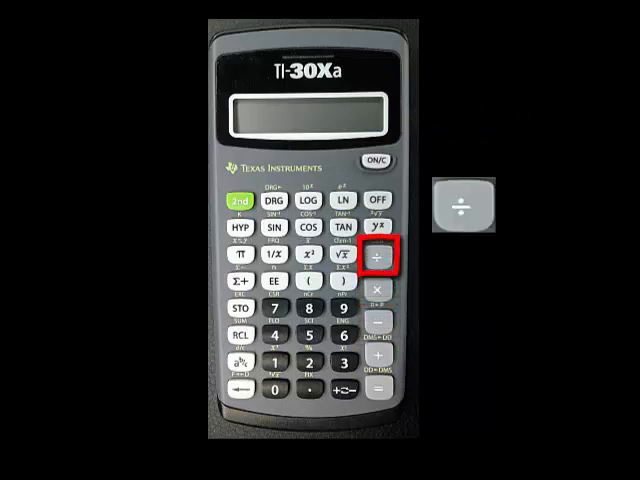